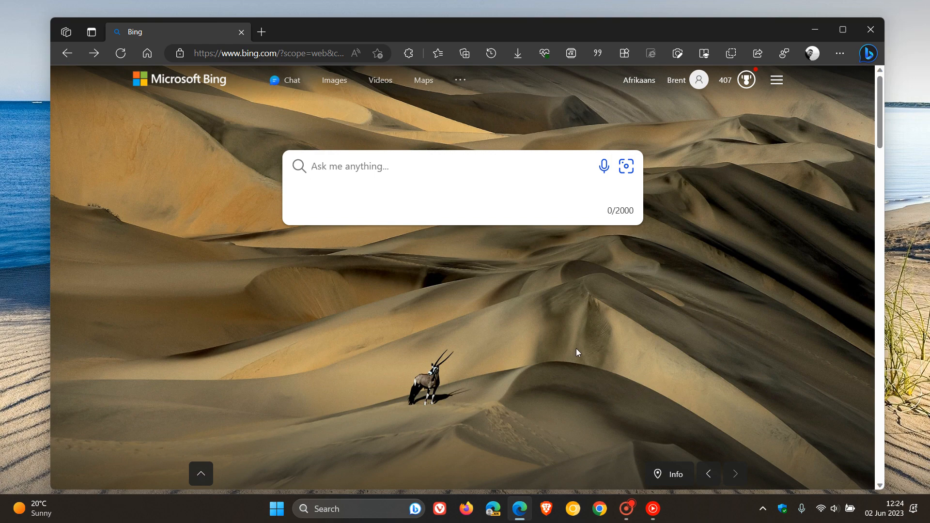
mouse_move(285, 95)
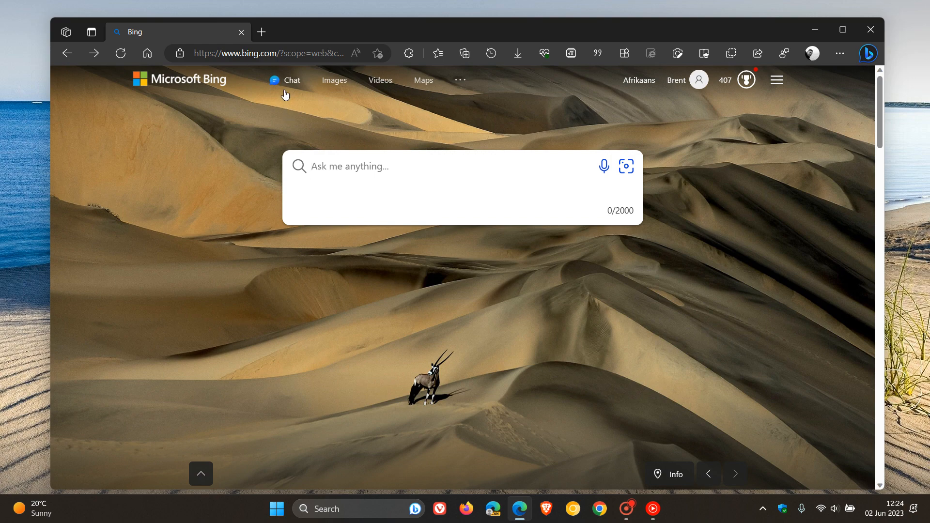
Open Bing Chat and send the greeting 'hi' to start the first turn.
left_click(290, 80)
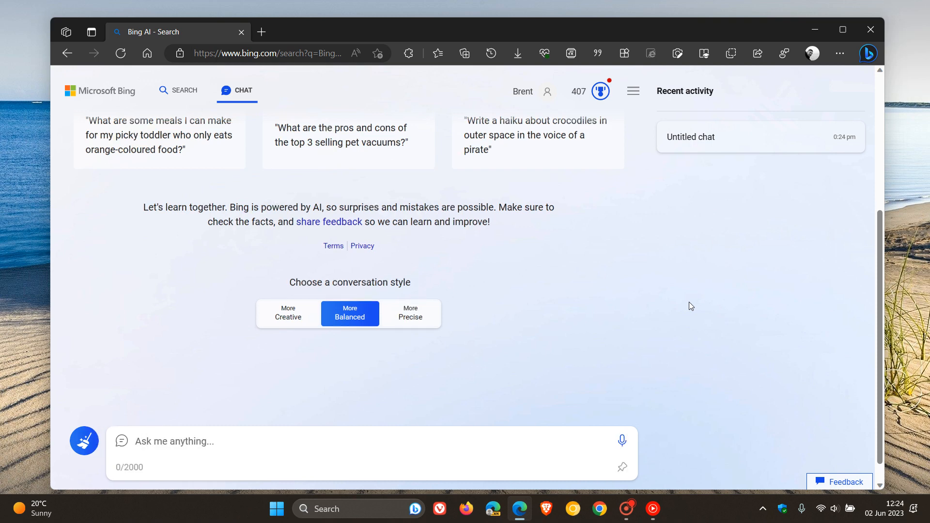
type("hi")
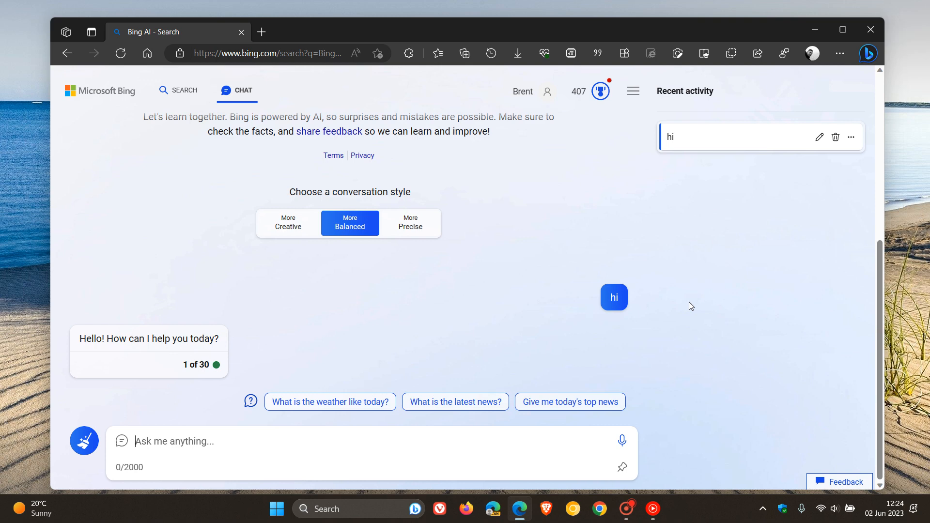
mouse_move(596, 210)
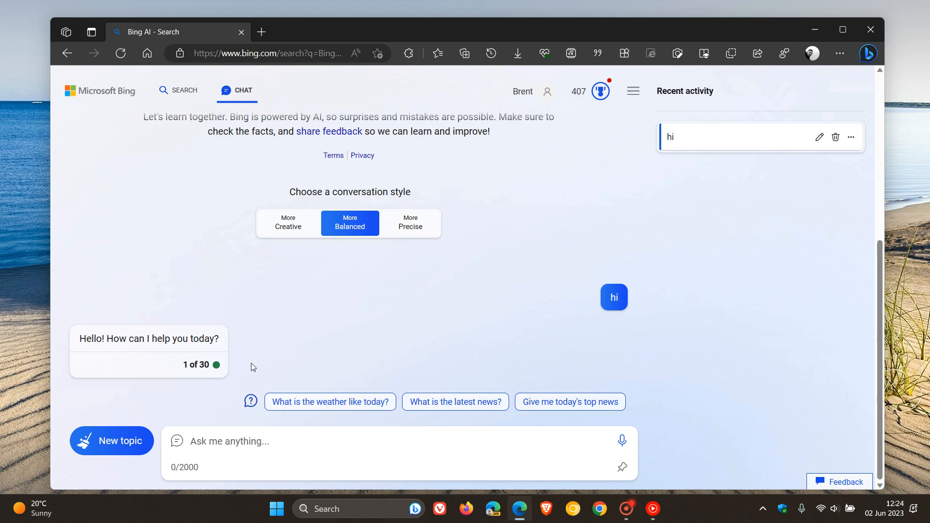
mouse_move(264, 359)
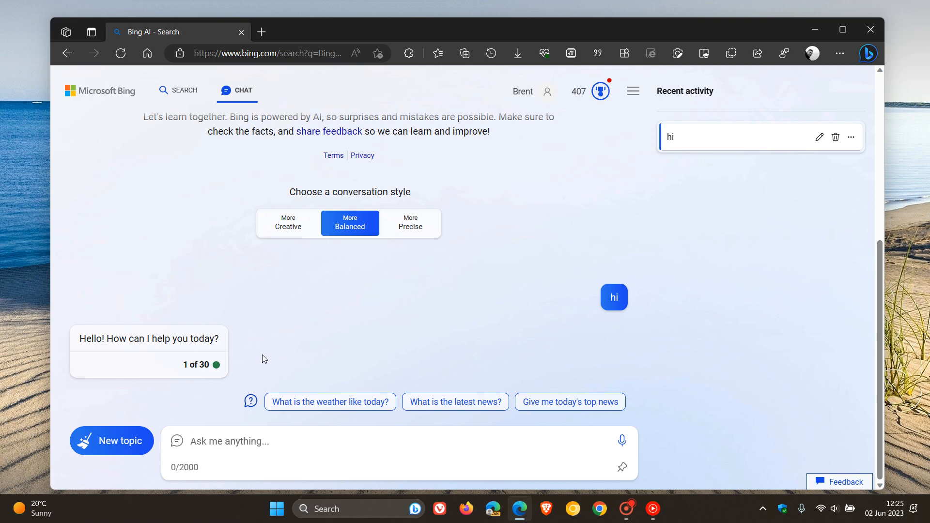
mouse_move(111, 441)
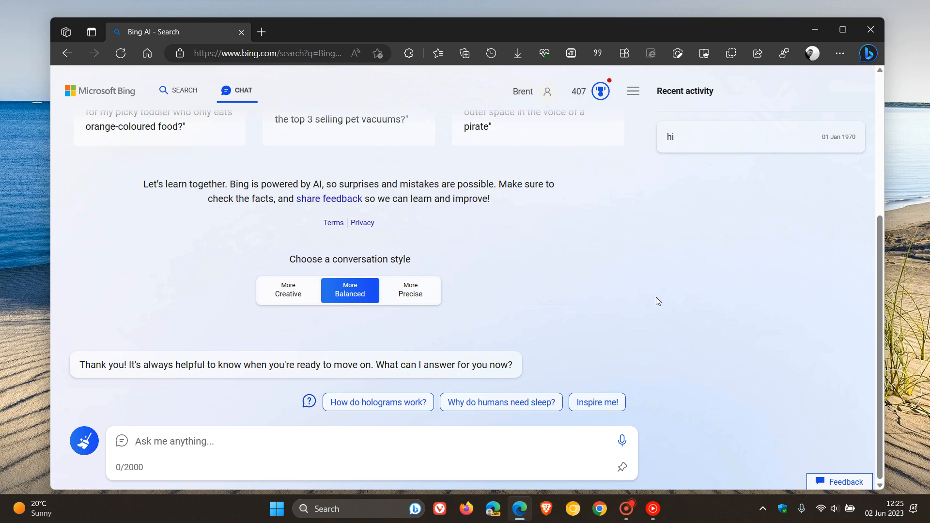
Send 'hi' again to start a second 'hi' chat in recent activity.
type("hi")
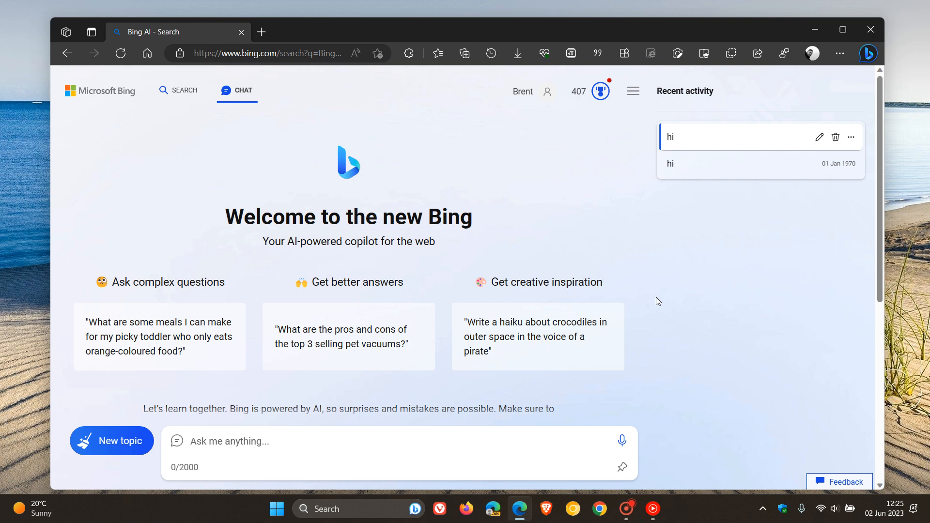
left_click(237, 442)
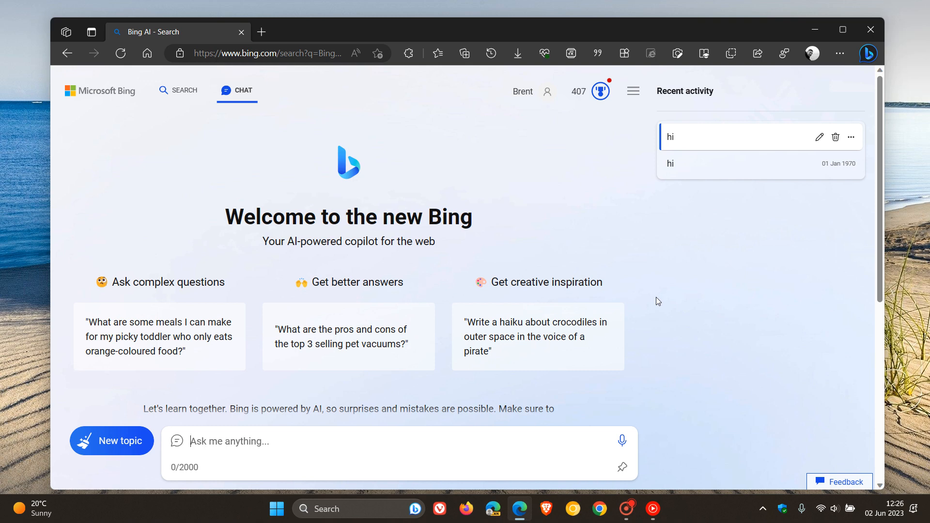
mouse_move(674, 248)
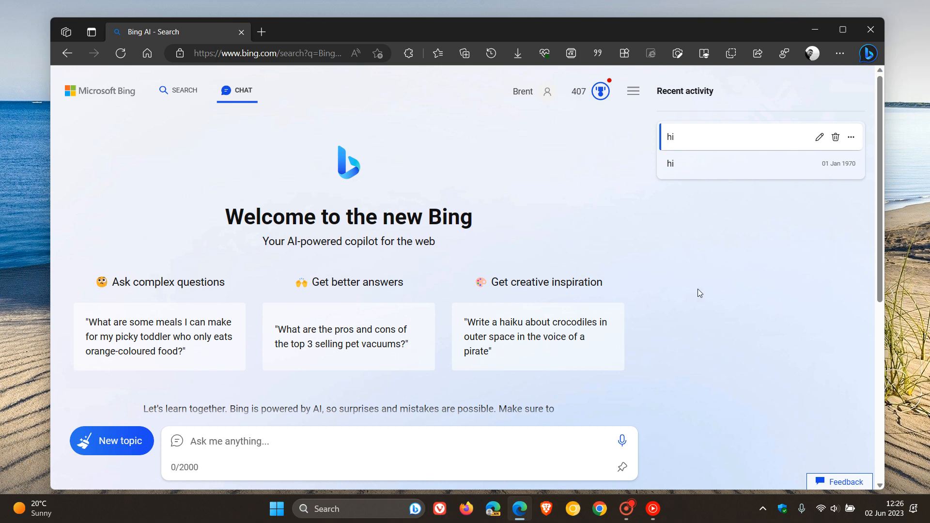
left_click(237, 442)
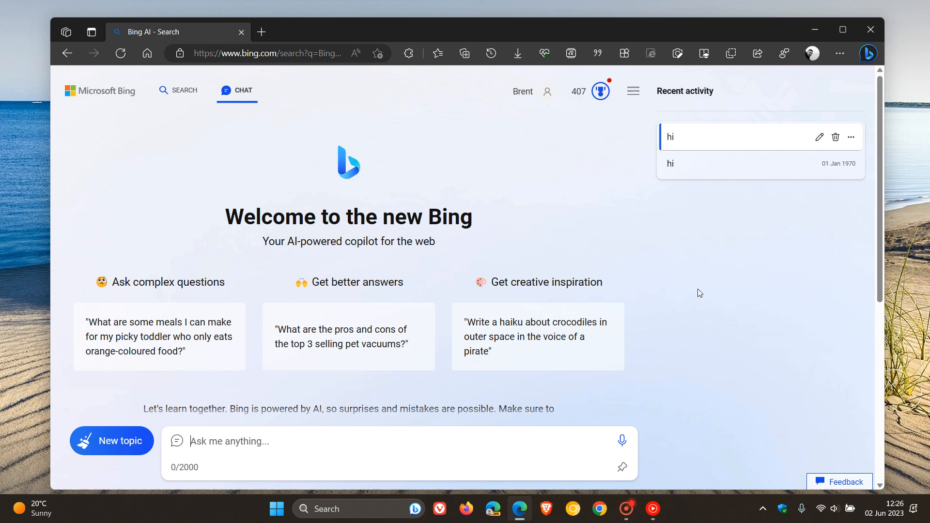